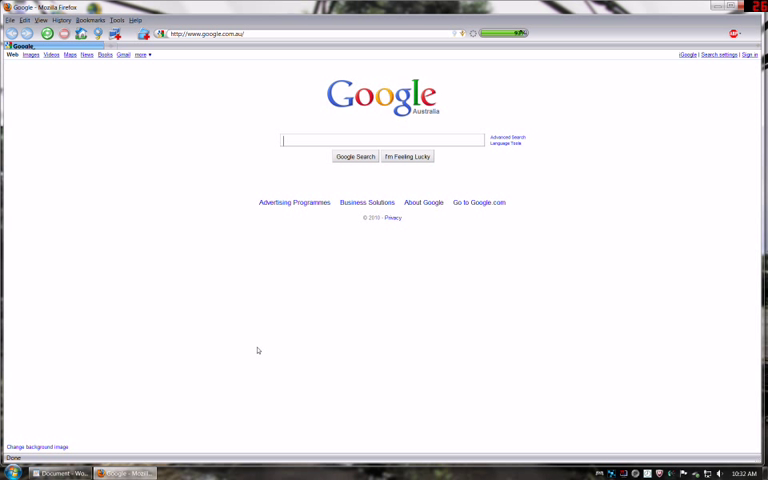
pyautogui.moveTo(200, 372)
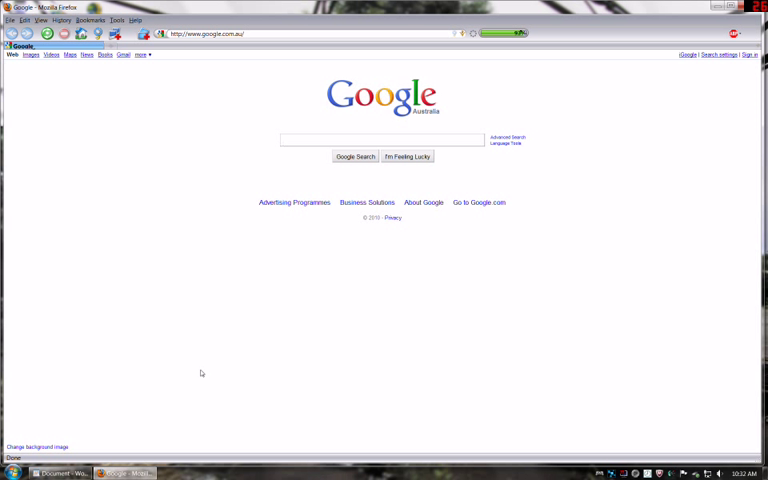
# Copy the motioninjoy.com/download link from WordPad for pasting into Firefox
pyautogui.click(384, 140)
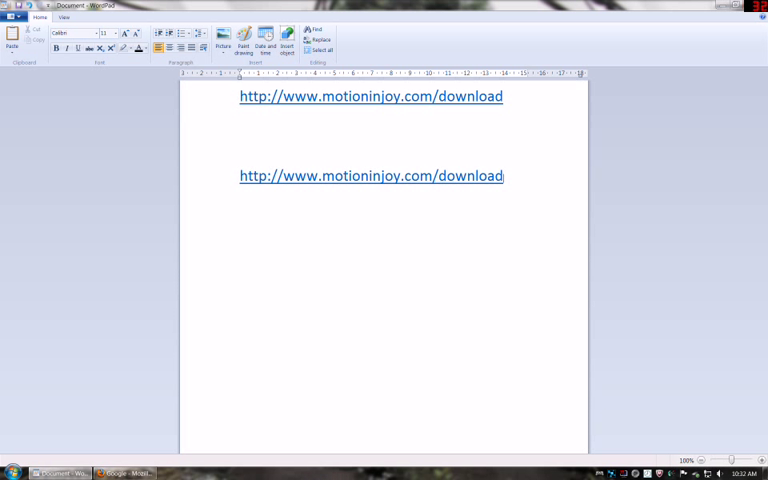
pyautogui.rightClick(372, 96)
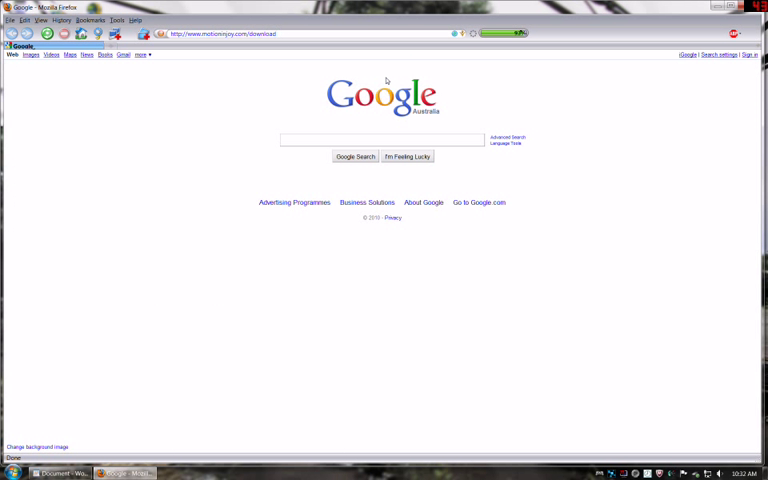
# Load motioninjoy.com/download and bring the Version 0.6.0001 download links into view
pyautogui.press('Return')
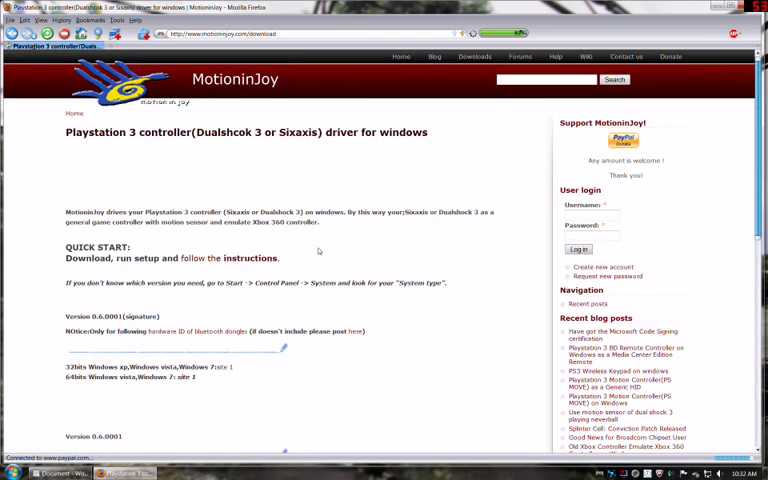
pyautogui.scroll(-3)
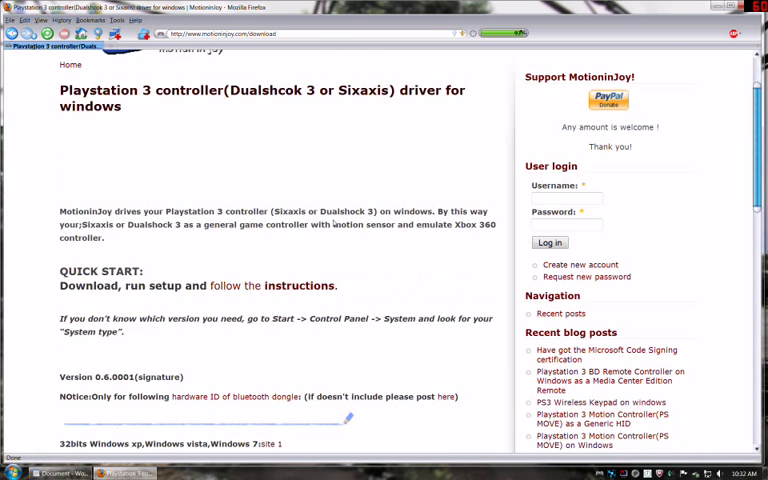
pyautogui.scroll(-3)
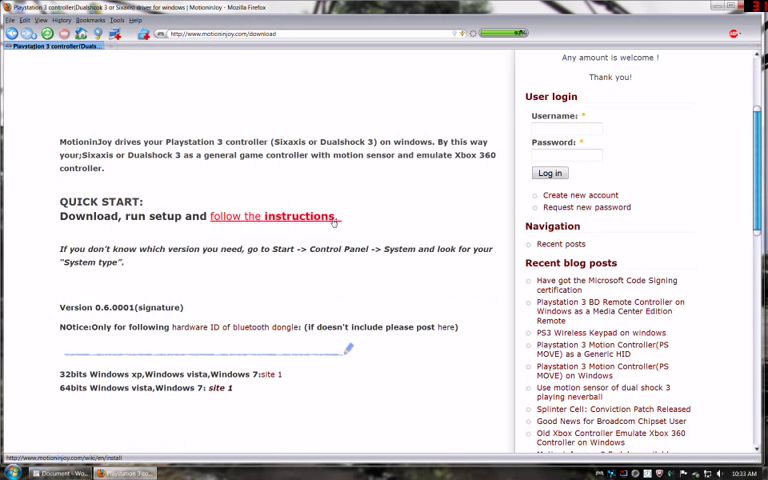
pyautogui.scroll(-3)
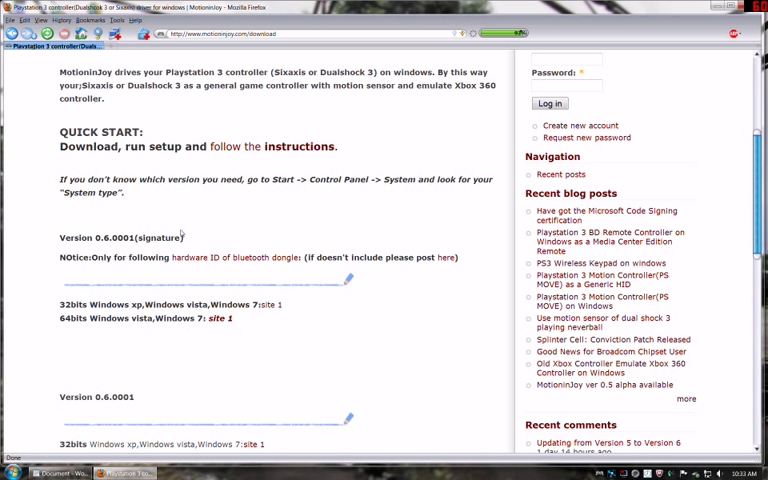
pyautogui.moveTo(260, 232)
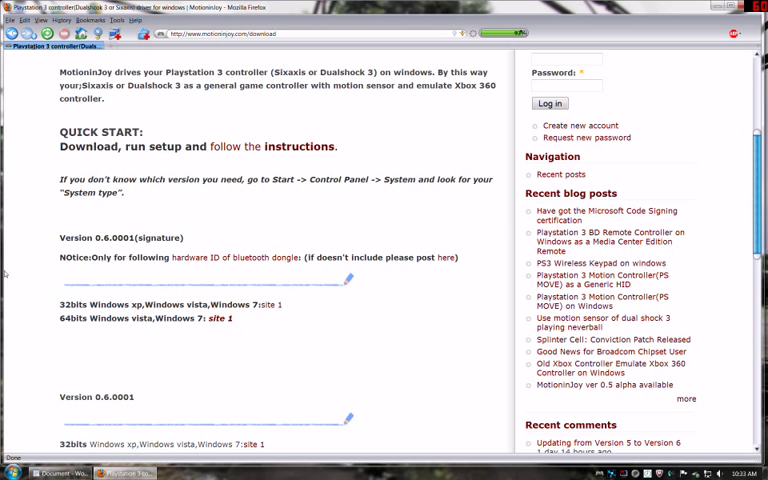
pyautogui.scroll(-3)
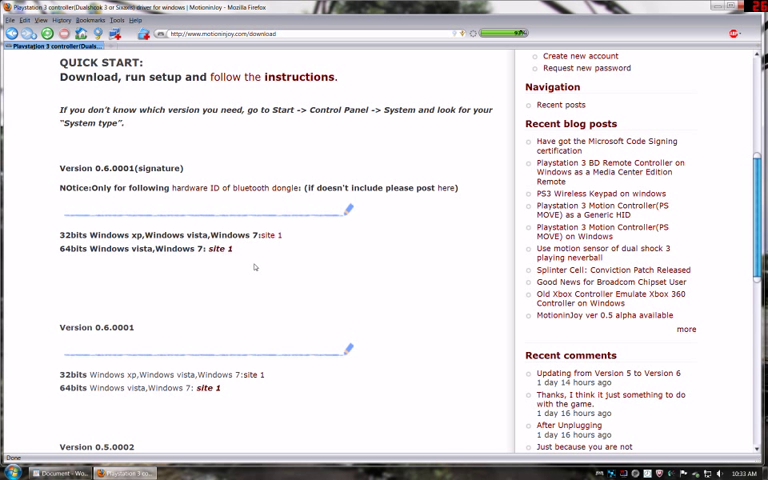
pyautogui.moveTo(232, 262)
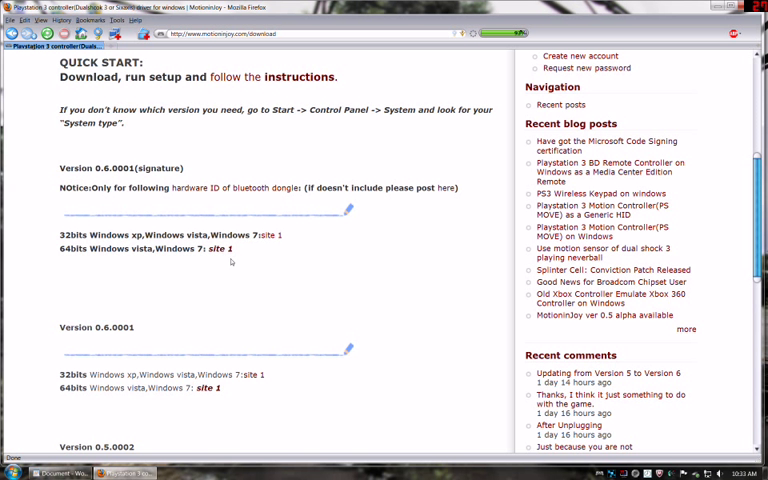
pyautogui.moveTo(278, 236)
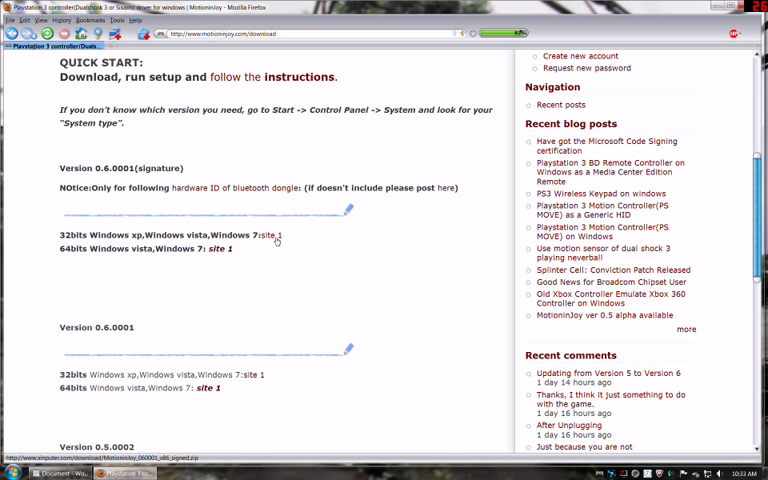
pyautogui.click(274, 236)
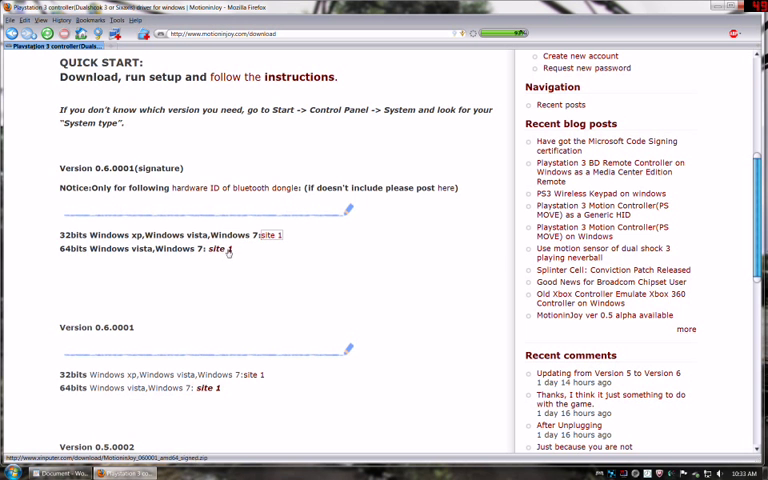
pyautogui.click(212, 248)
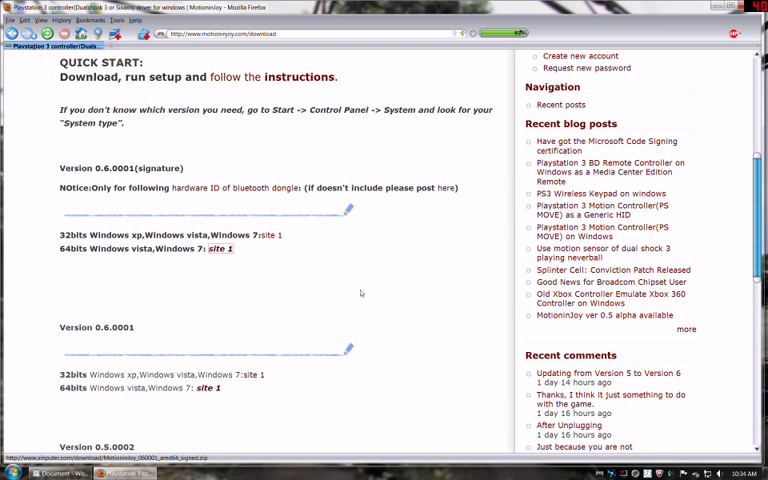
pyautogui.scroll(3)
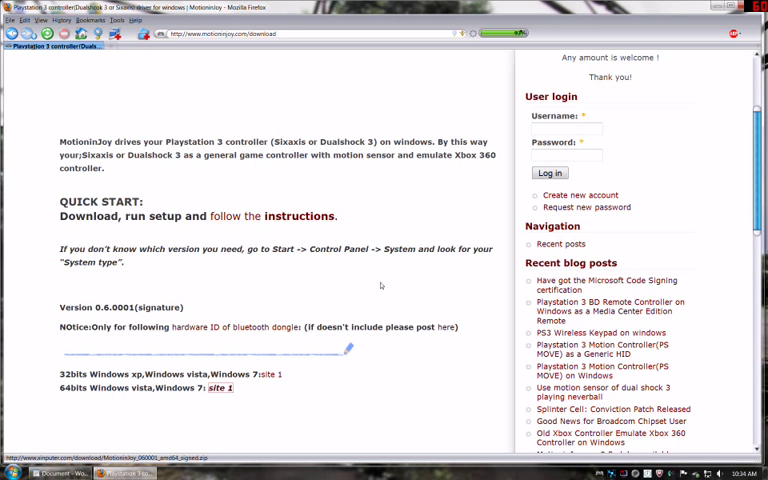
pyautogui.moveTo(356, 272)
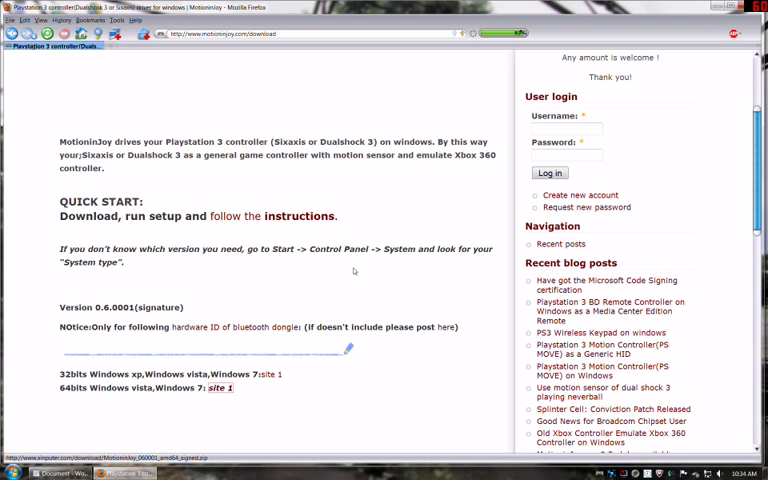
pyautogui.scroll(-3)
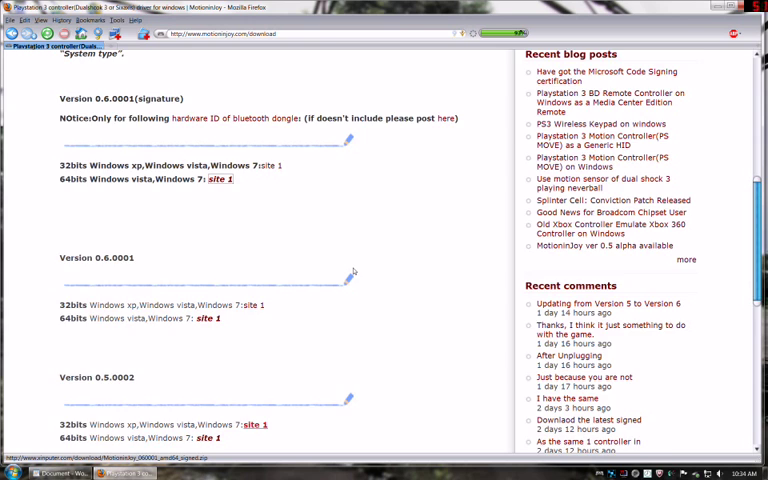
pyautogui.scroll(3)
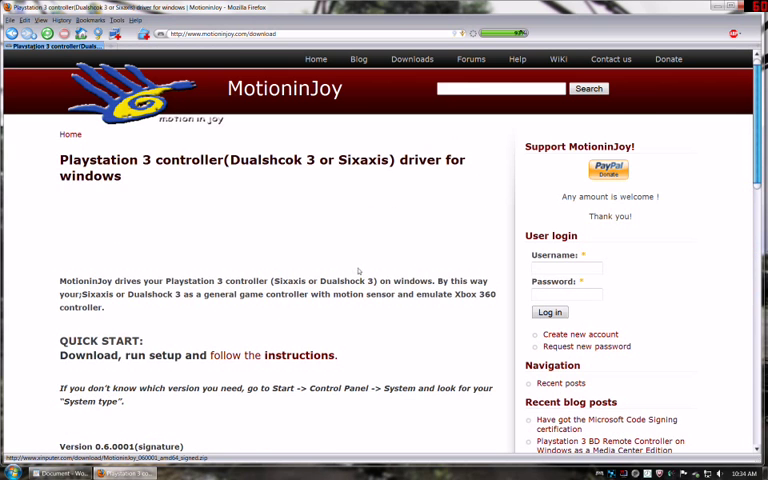
pyautogui.scroll(-3)
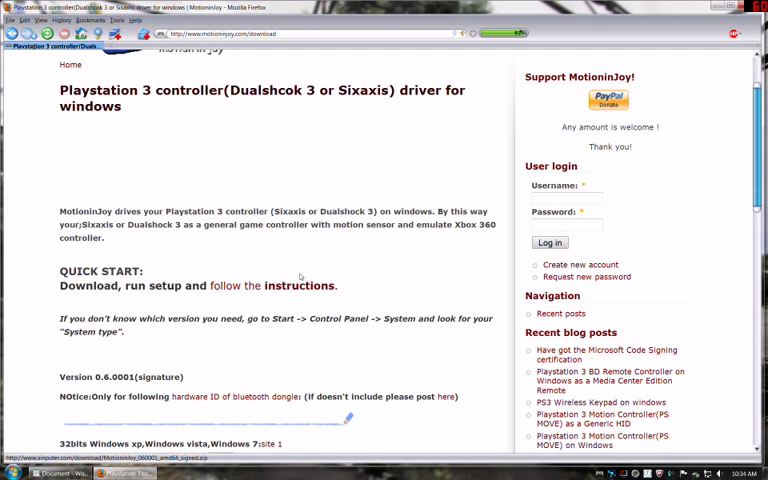
pyautogui.moveTo(316, 266)
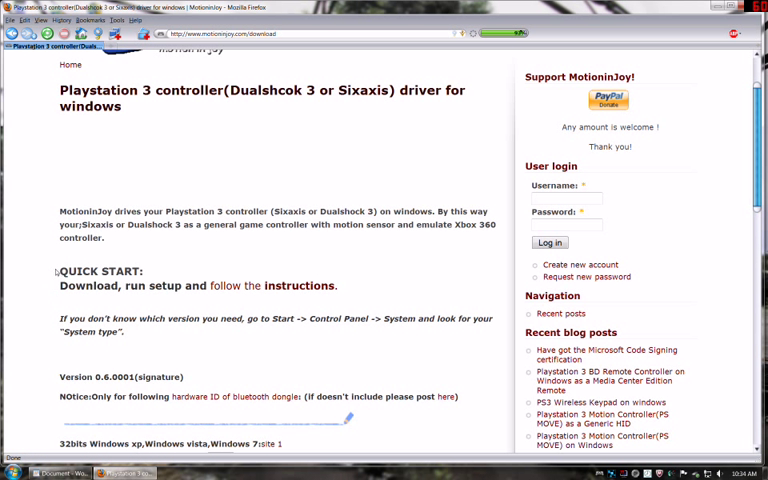
pyautogui.moveTo(172, 304)
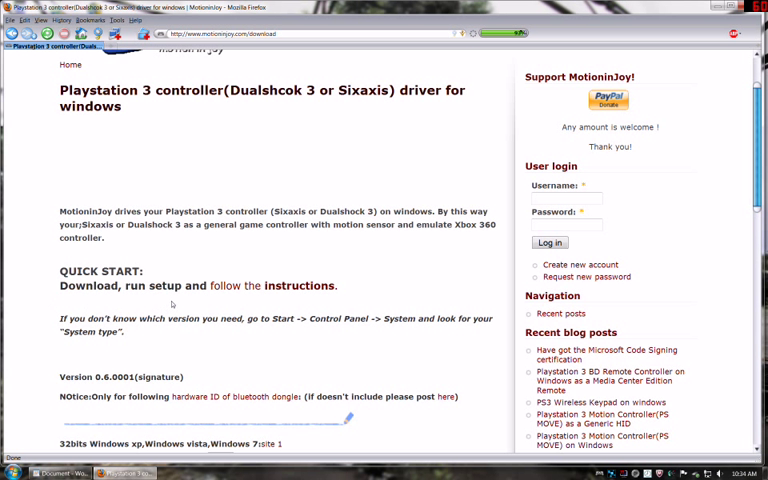
pyautogui.moveTo(296, 286)
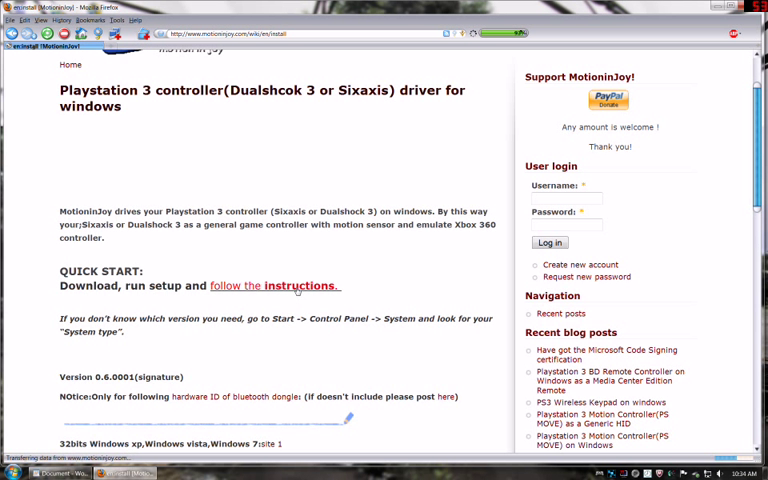
# Follow the Quick Start 'instructions' link to the driver installation guides page
pyautogui.click(296, 286)
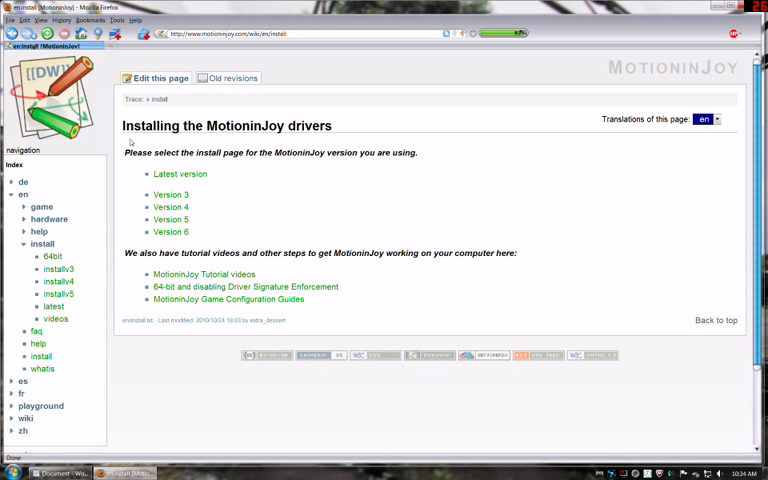
pyautogui.moveTo(172, 232)
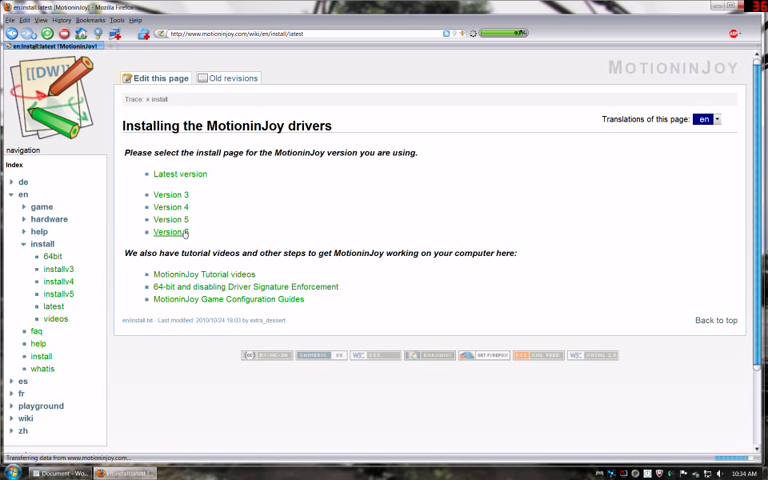
# Open the Version 6 install guide and read its download and 64-bit unsigned driver sections
pyautogui.click(180, 172)
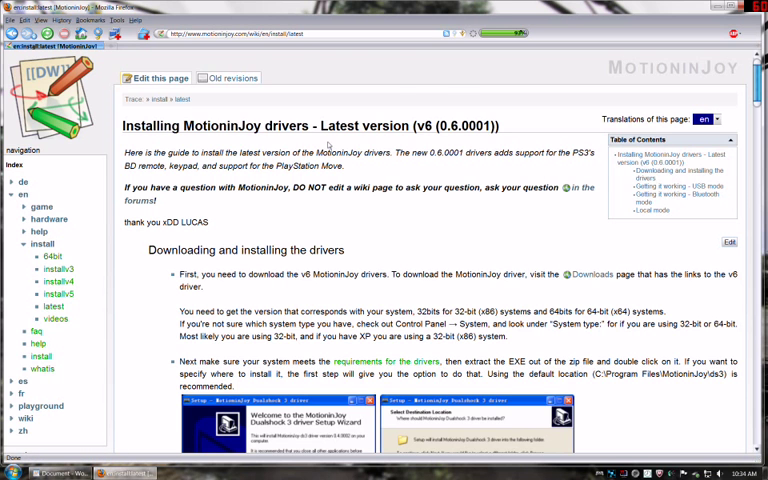
pyautogui.scroll(-3)
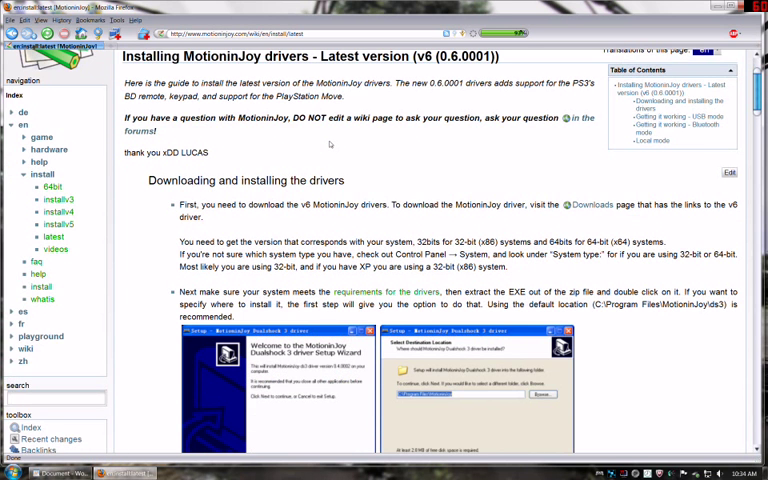
pyautogui.scroll(-3)
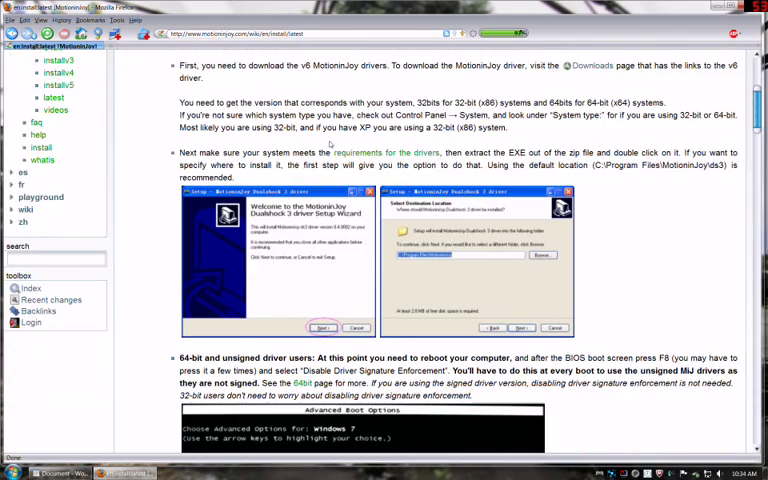
pyautogui.scroll(-3)
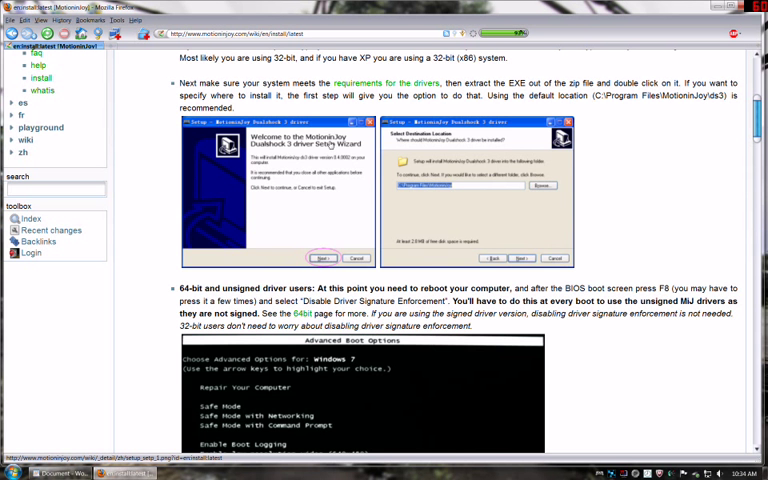
pyautogui.scroll(3)
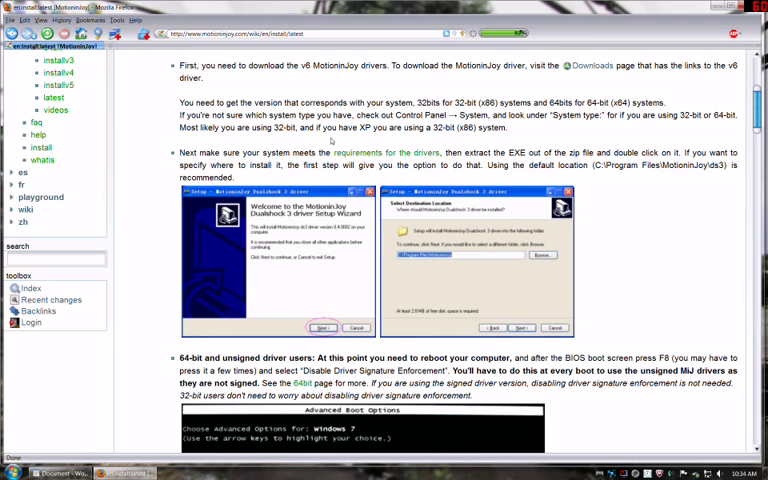
pyautogui.scroll(-3)
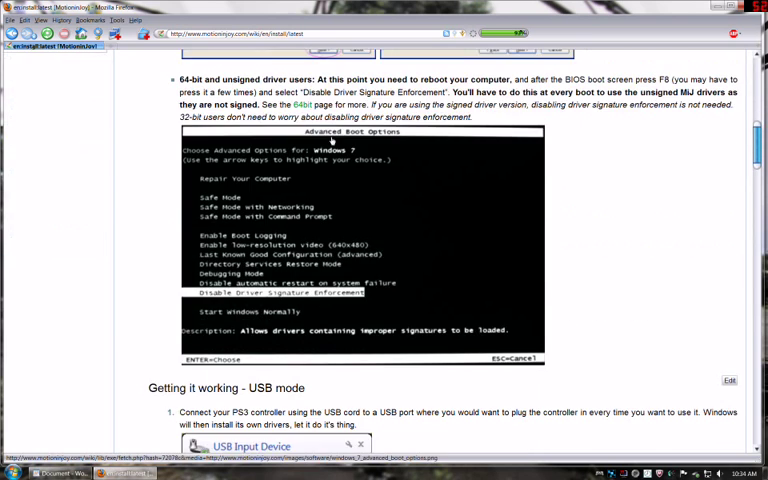
# Scroll to the 'Getting it working - USB mode' section with steps 1 to 4
pyautogui.scroll(-3)
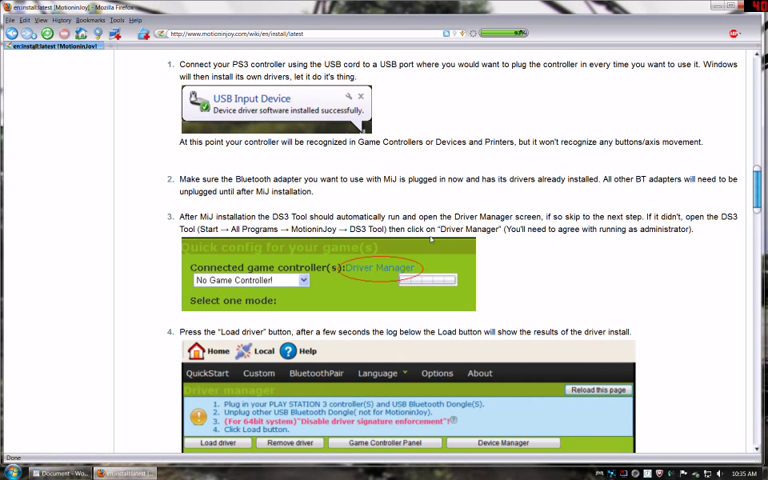
# Scroll to step 5 on enabling Analog Gamepad and testing via the Game Controller Panel
pyautogui.scroll(-3)
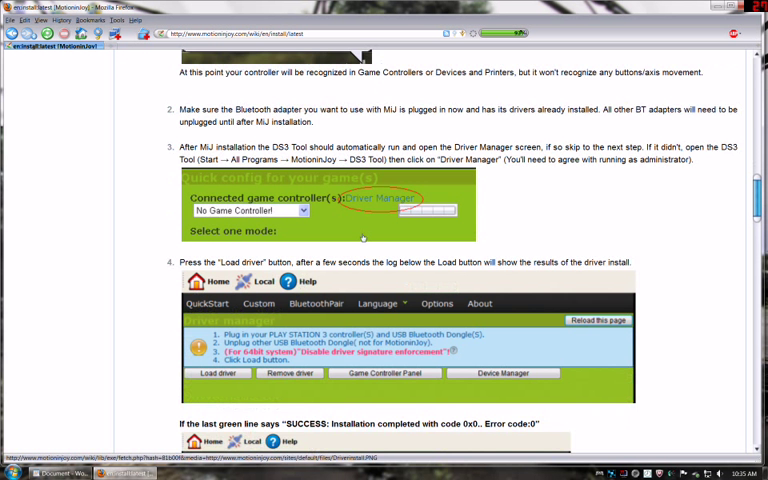
pyautogui.scroll(-3)
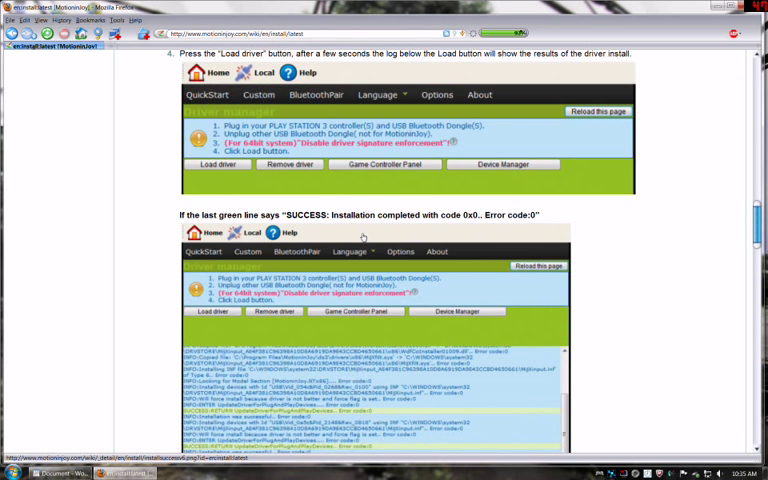
pyautogui.scroll(3)
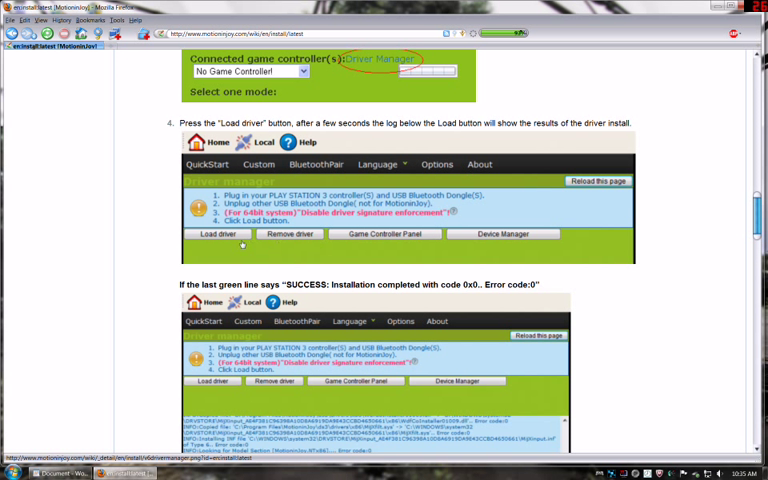
pyautogui.moveTo(218, 234)
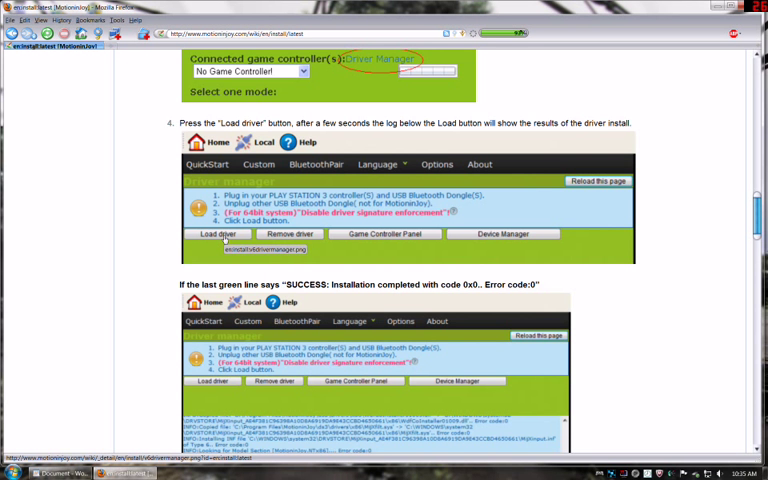
pyautogui.scroll(-3)
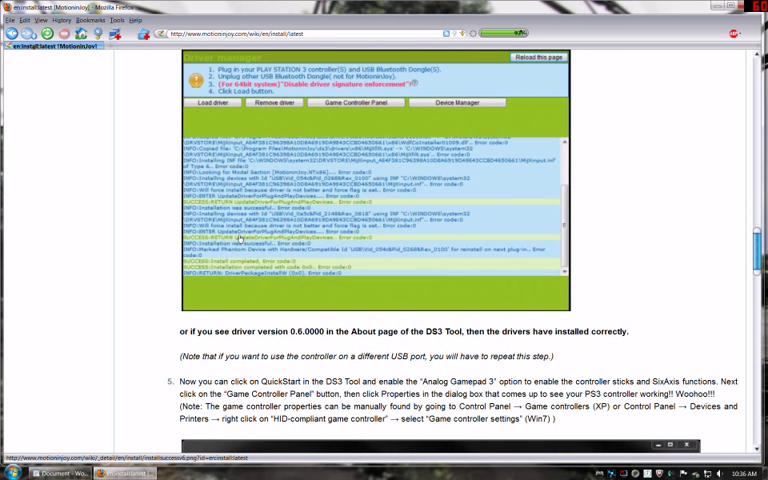
pyautogui.doubleClick(278, 250)
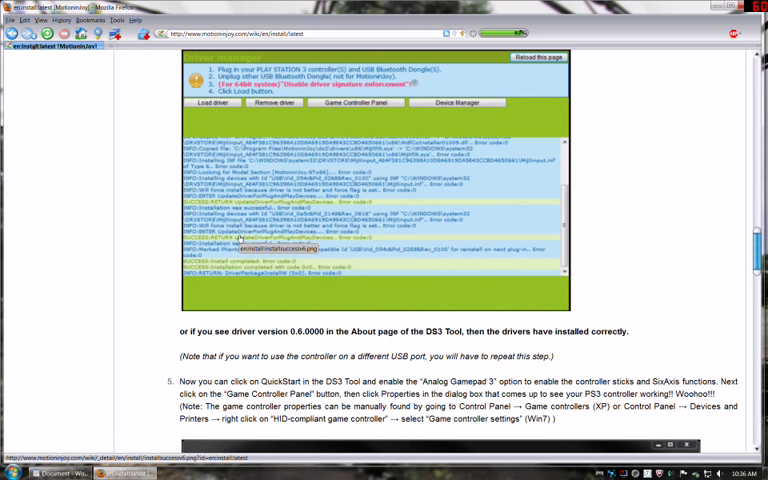
pyautogui.scroll(3)
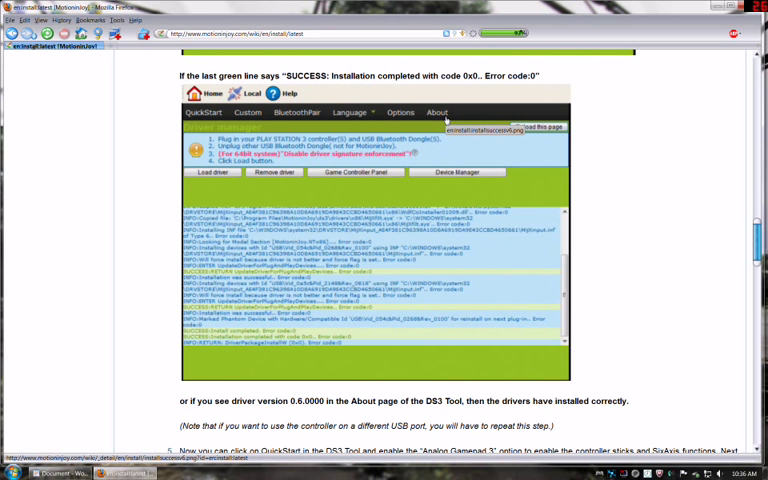
pyautogui.scroll(-3)
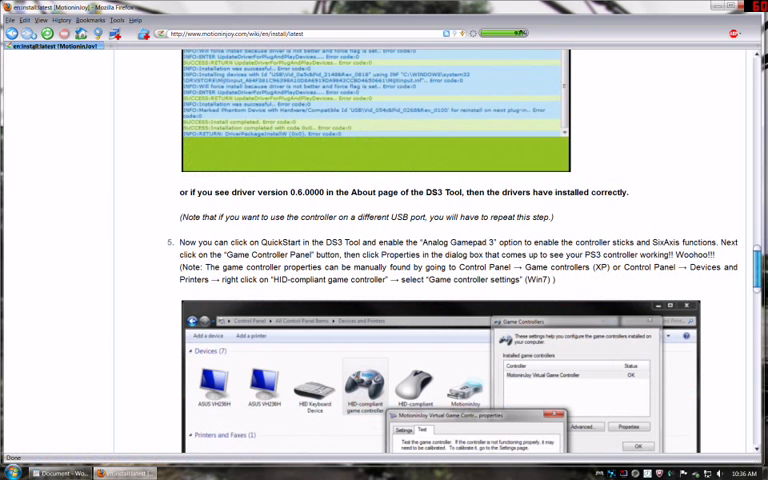
pyautogui.scroll(-3)
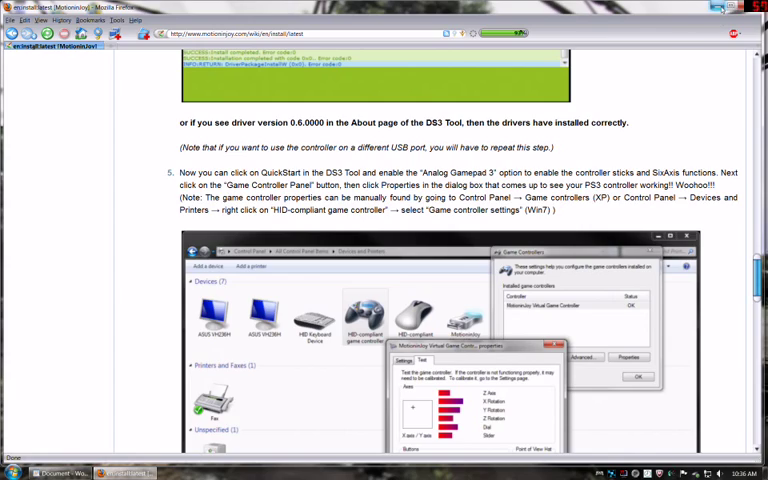
# Switch from Firefox to the MotionInJoy DS3 Tool window
pyautogui.click(722, 8)
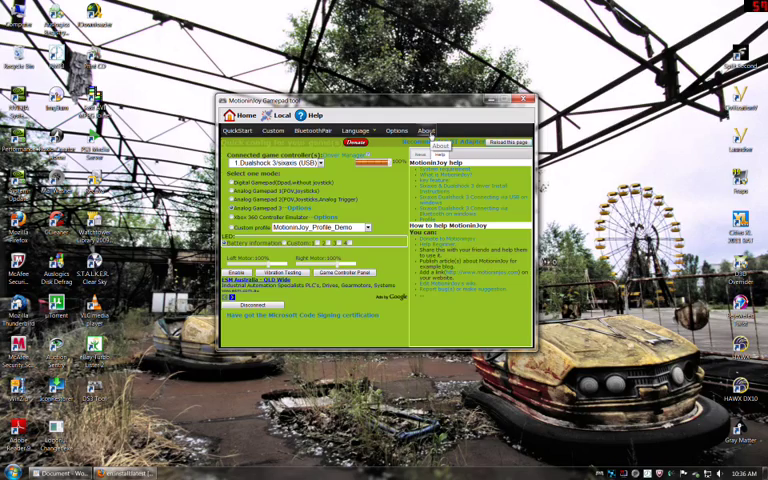
# Select the Analog Gamepad mode in DS3 Tool and enable it
pyautogui.click(428, 130)
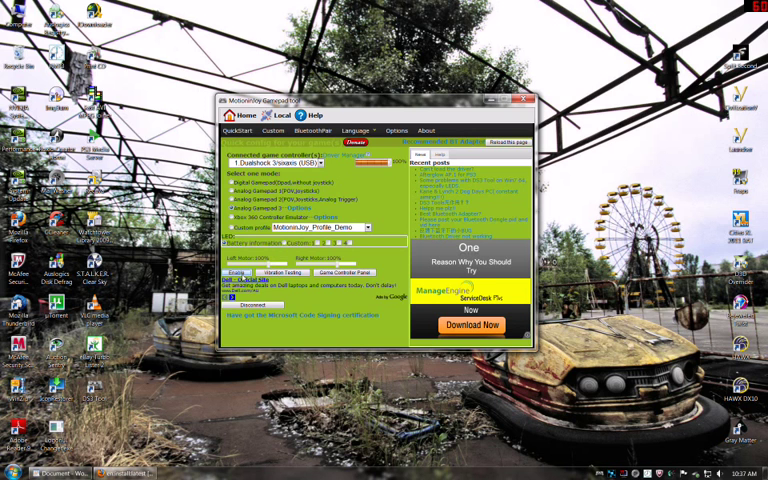
pyautogui.click(230, 272)
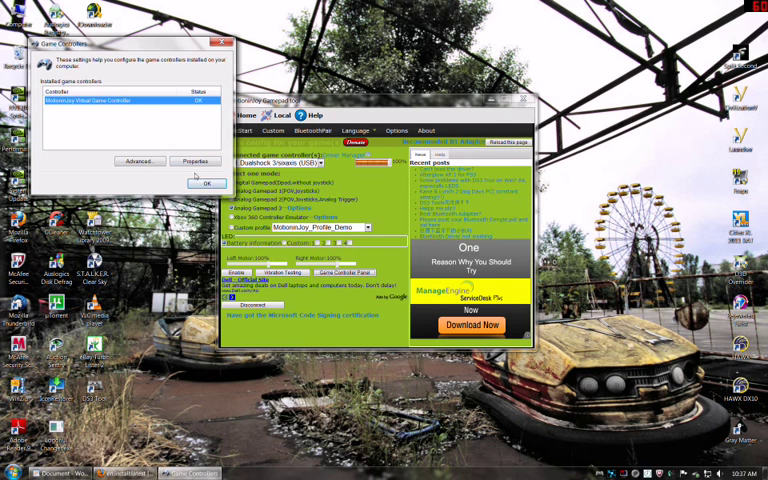
# Select the Motioninjoy Virtual Game Controller in Windows Game Controllers
pyautogui.click(196, 160)
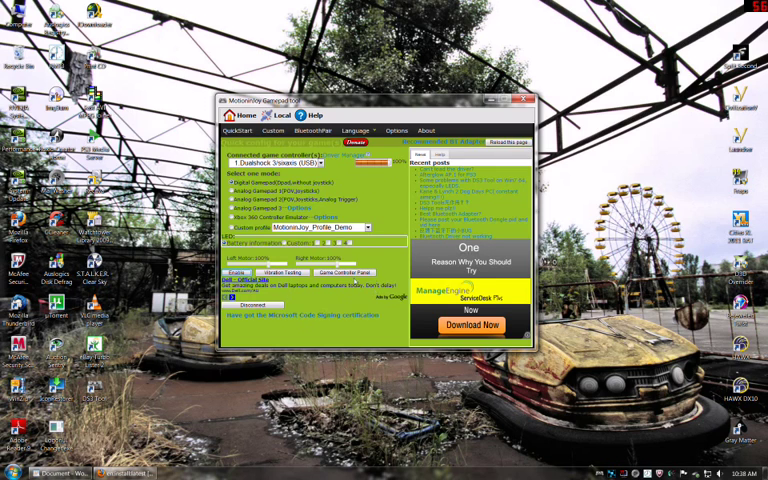
# View the virtual controller's Test page via Properties, then close it and the Game Controllers dialog
pyautogui.click(344, 272)
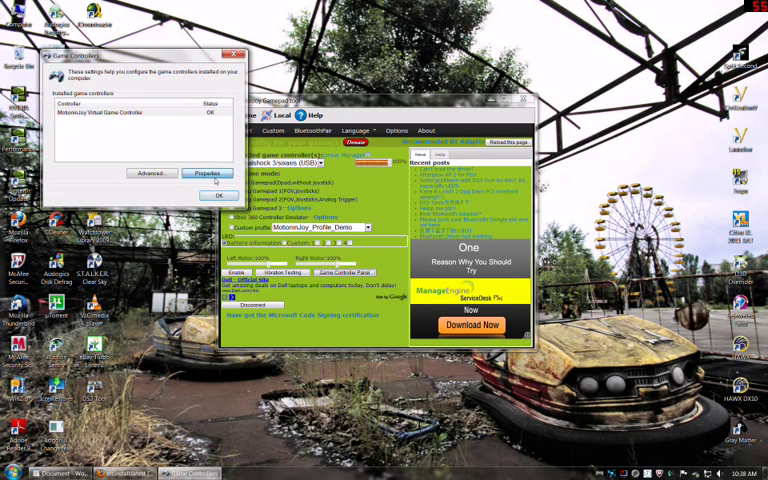
pyautogui.click(206, 172)
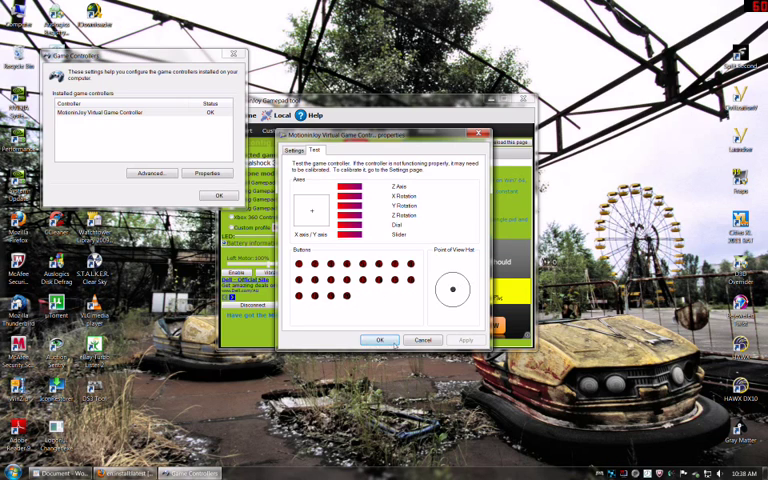
pyautogui.click(378, 340)
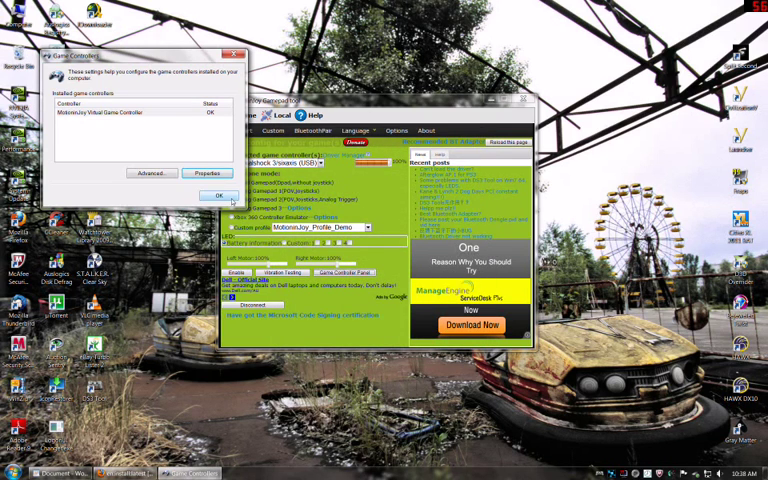
pyautogui.click(216, 194)
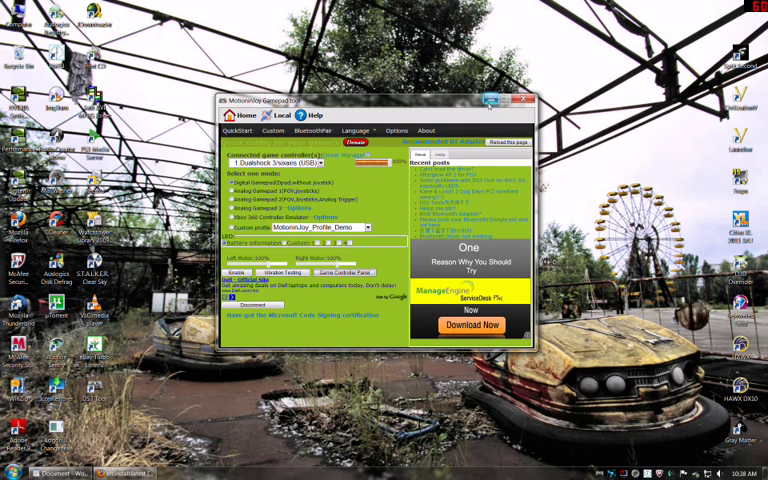
# Show the DS3 Tool's custom mapping page with the button assignment table
pyautogui.click(528, 96)
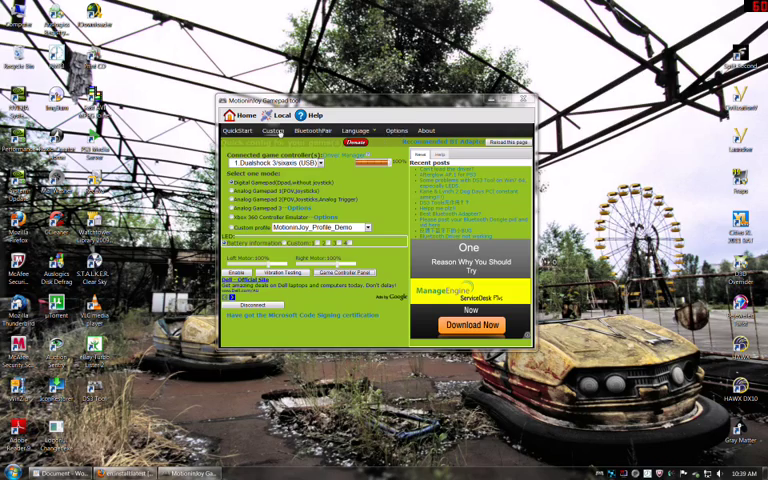
pyautogui.click(272, 130)
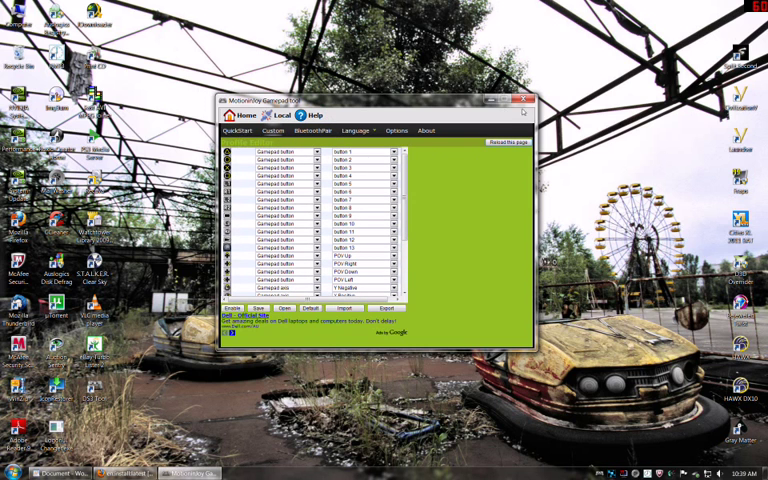
pyautogui.click(528, 100)
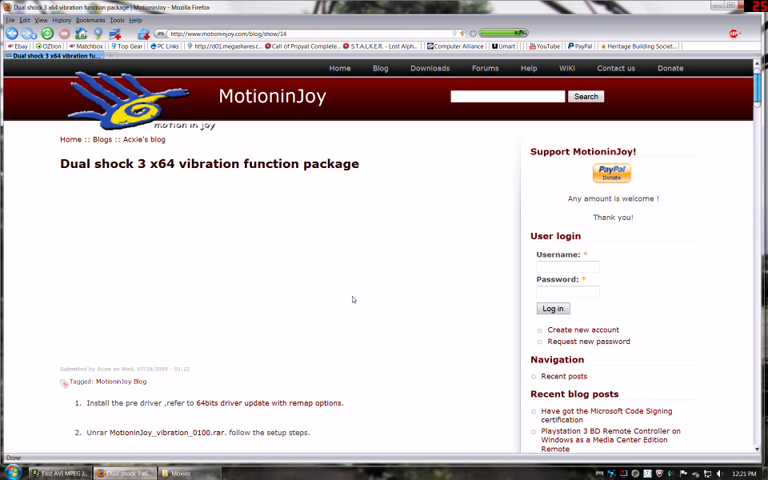
# Scroll the MotionInJoy vibration package post down to the installation steps
pyautogui.scroll(-3)
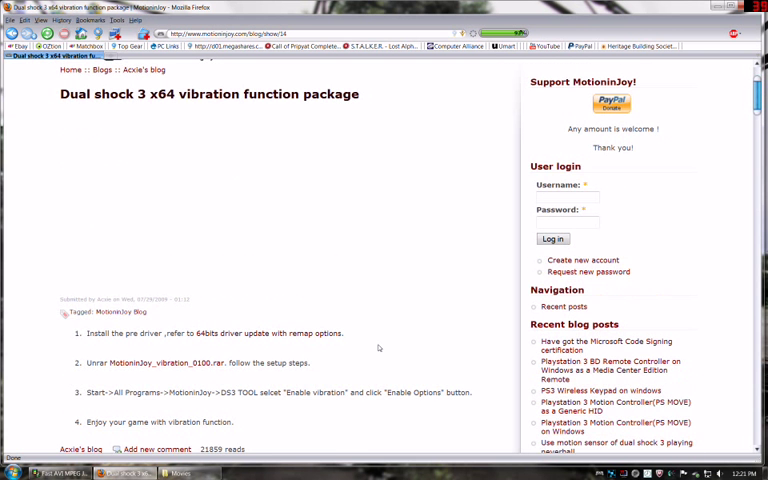